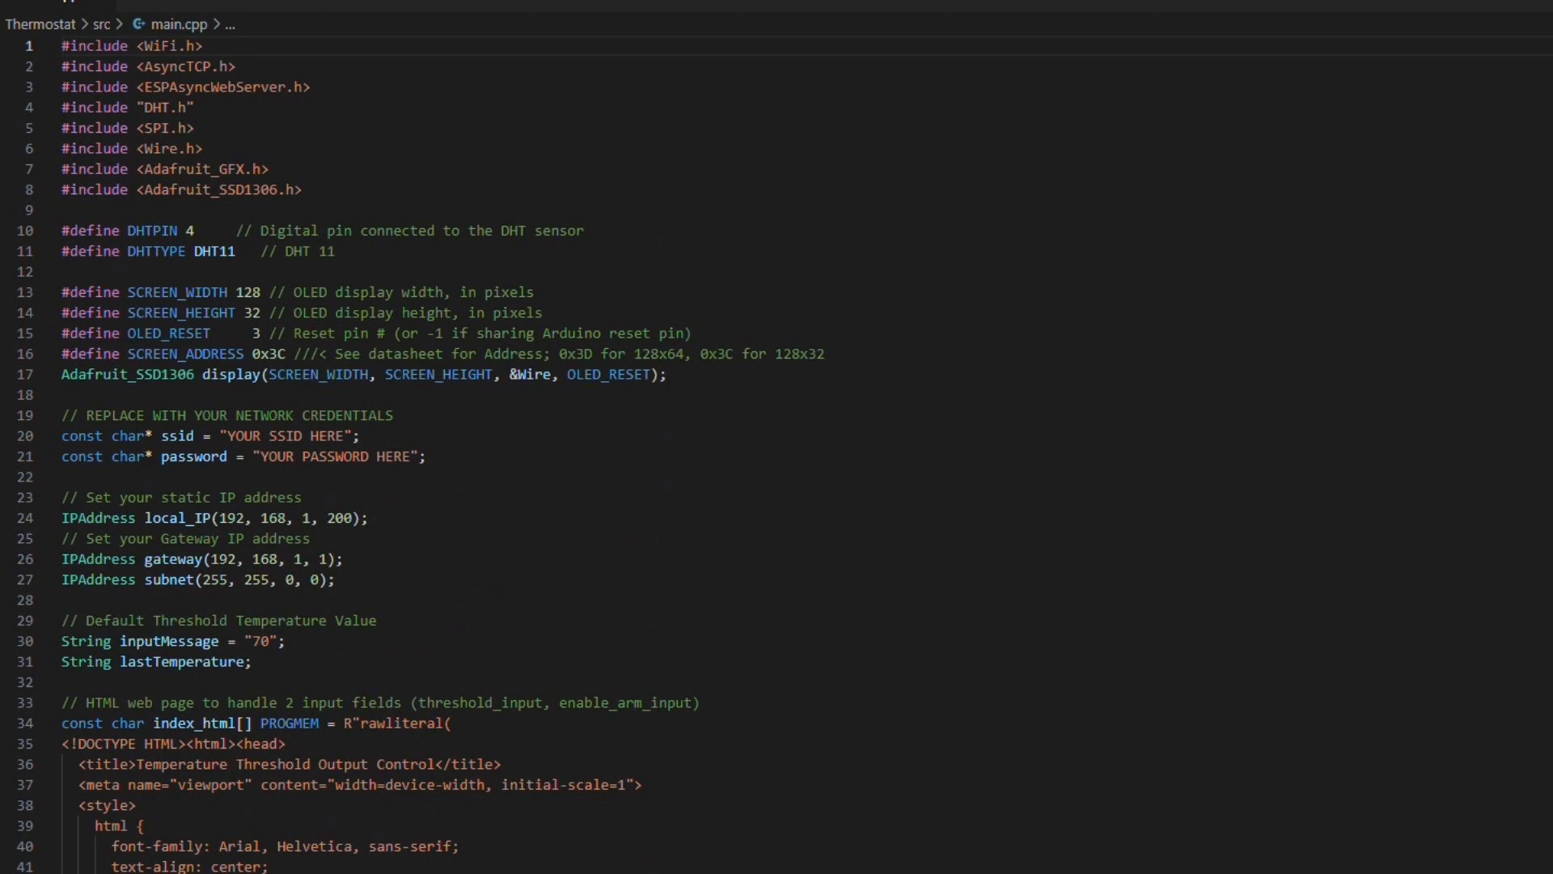
Scroll down and tap the Thermostat shortcut to load the 192.168.1.200 page in Chrome.
scroll("down", 3)
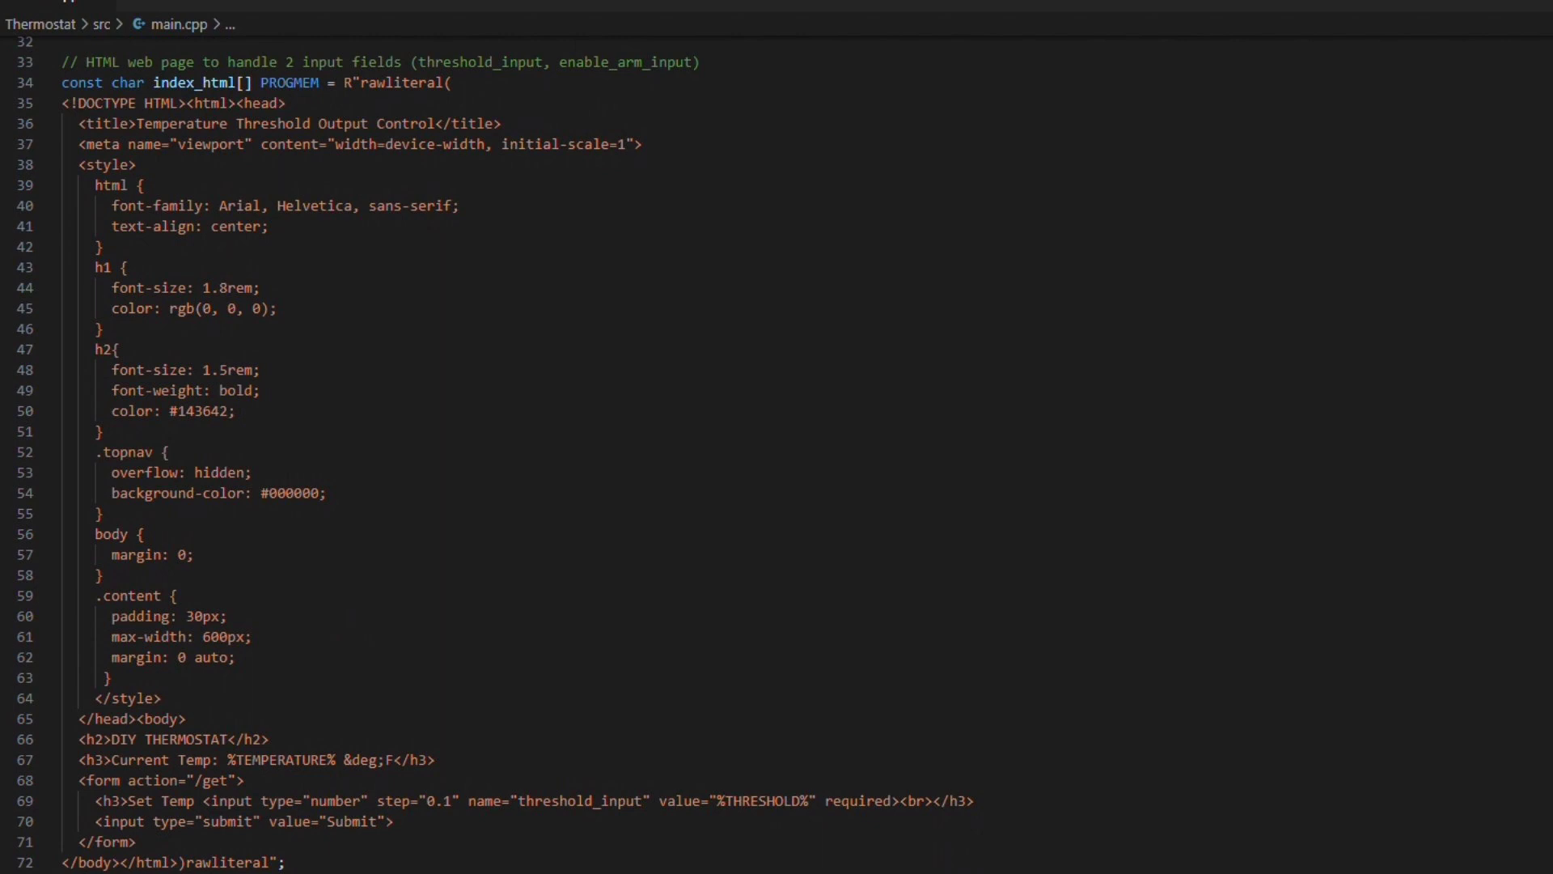
scroll("down", 3)
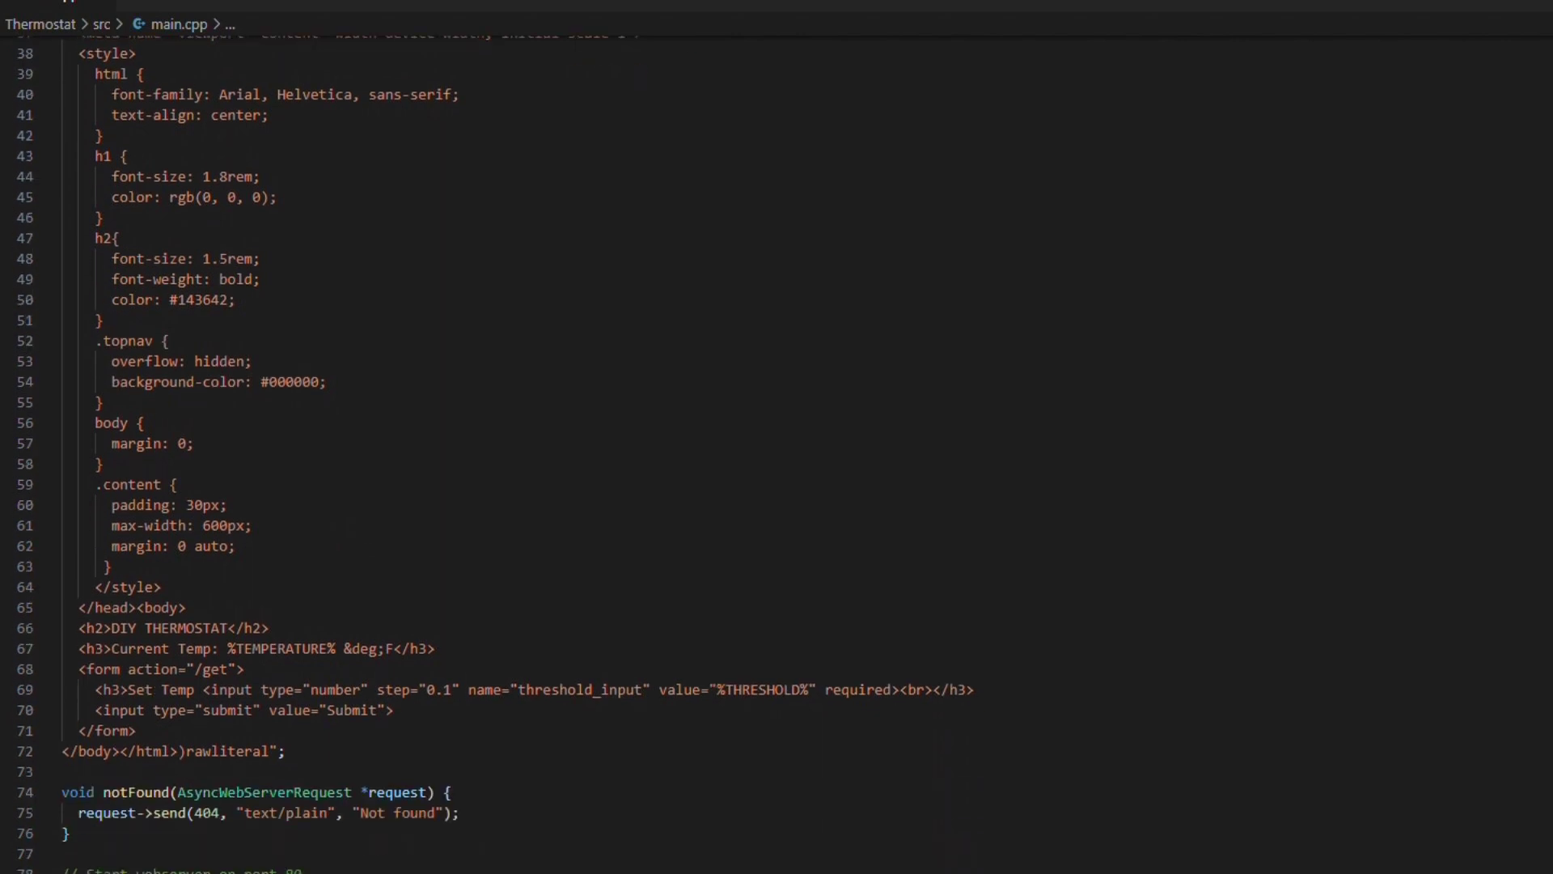
scroll("down", 3)
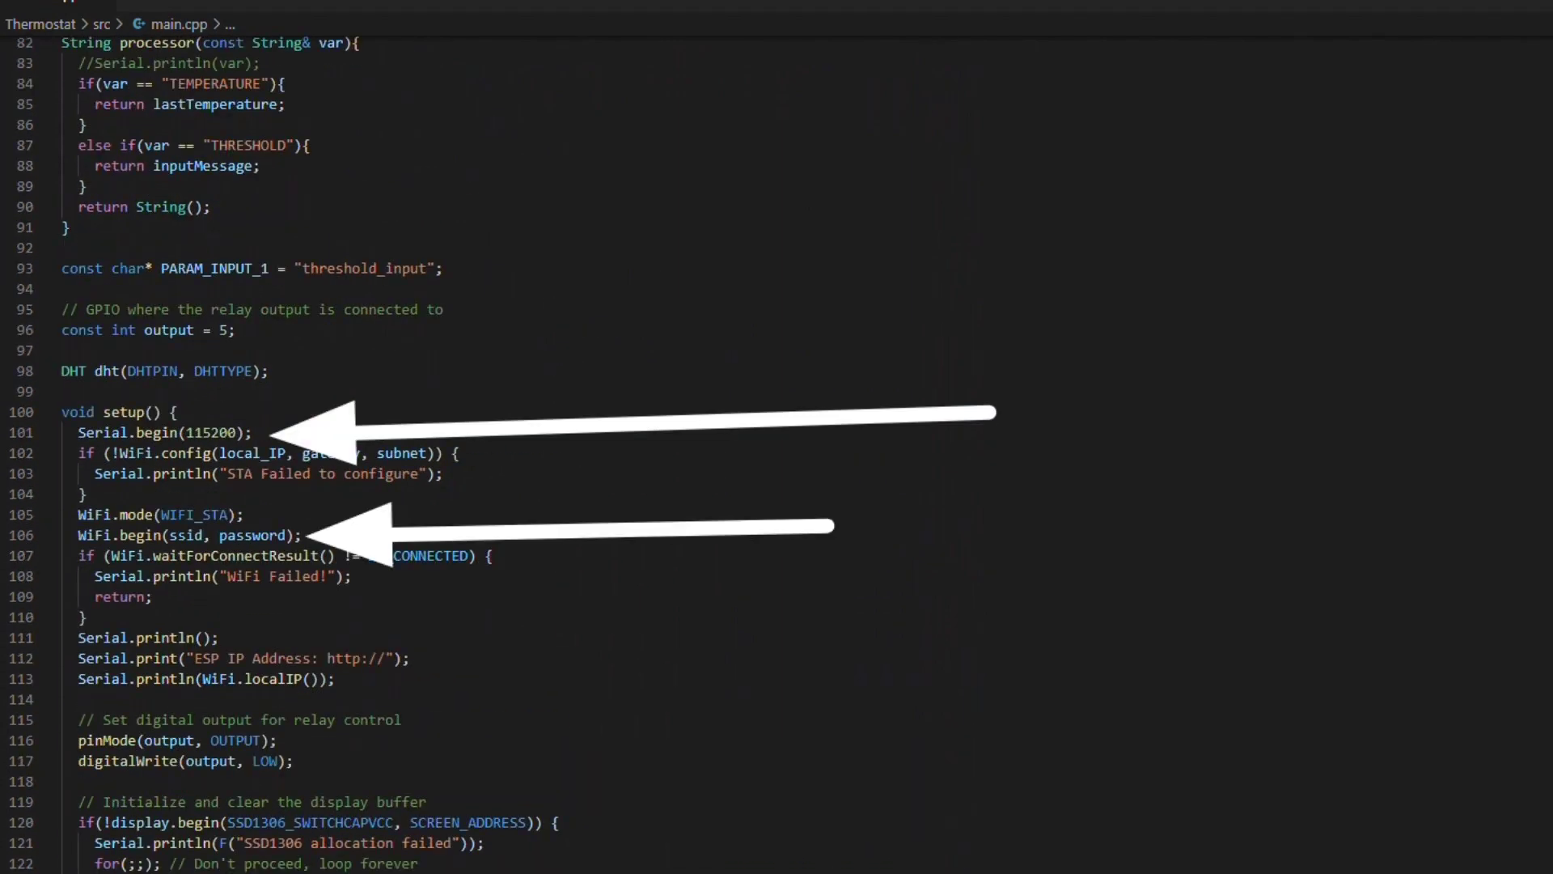
scroll("down", 3)
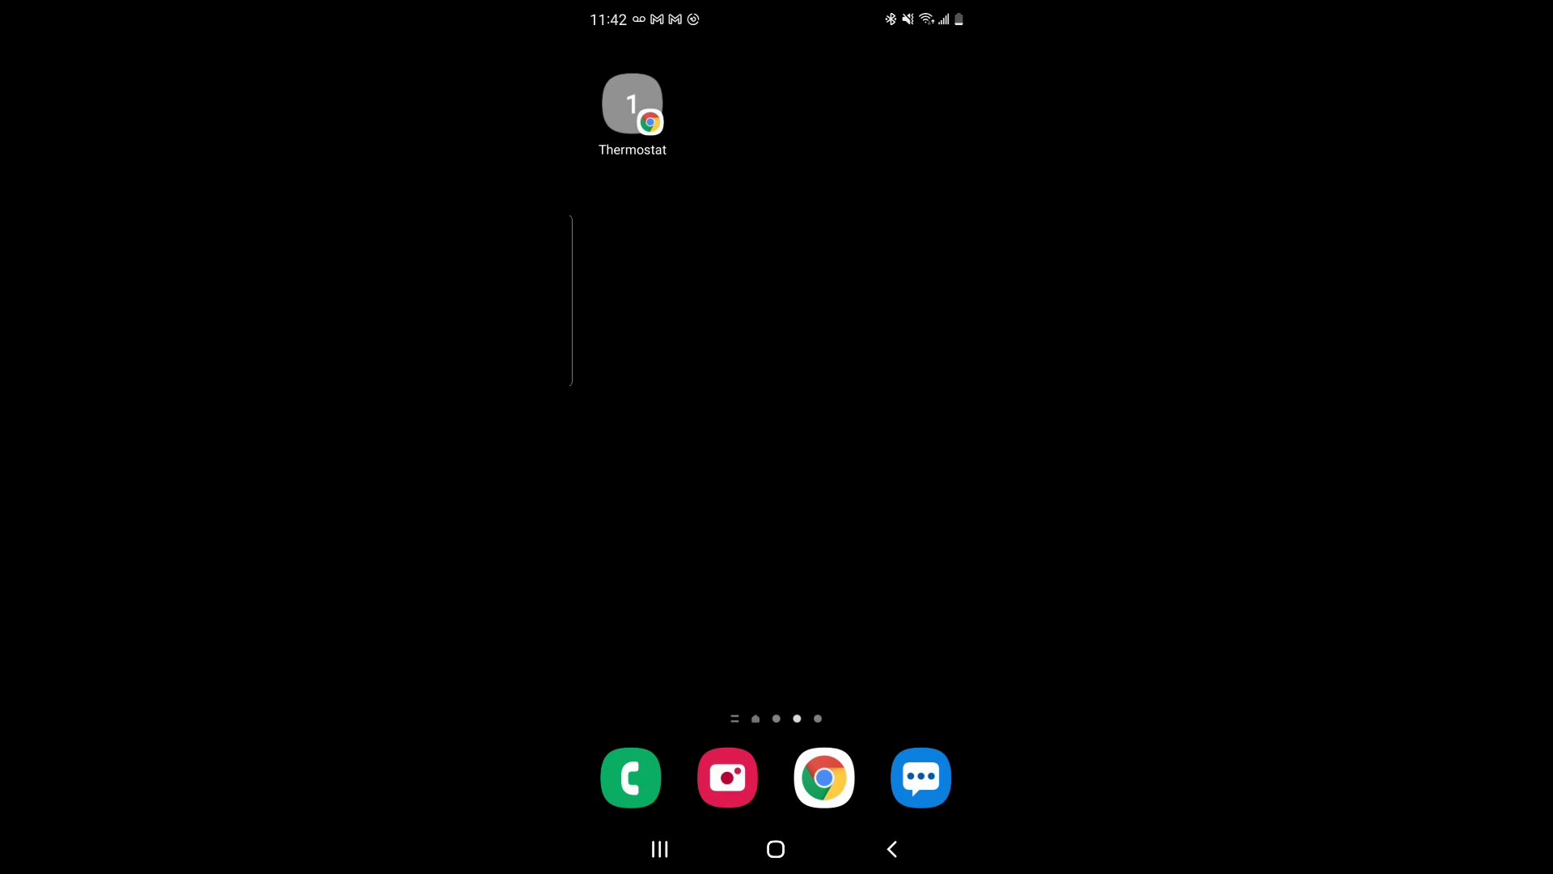
left_click(632, 104)
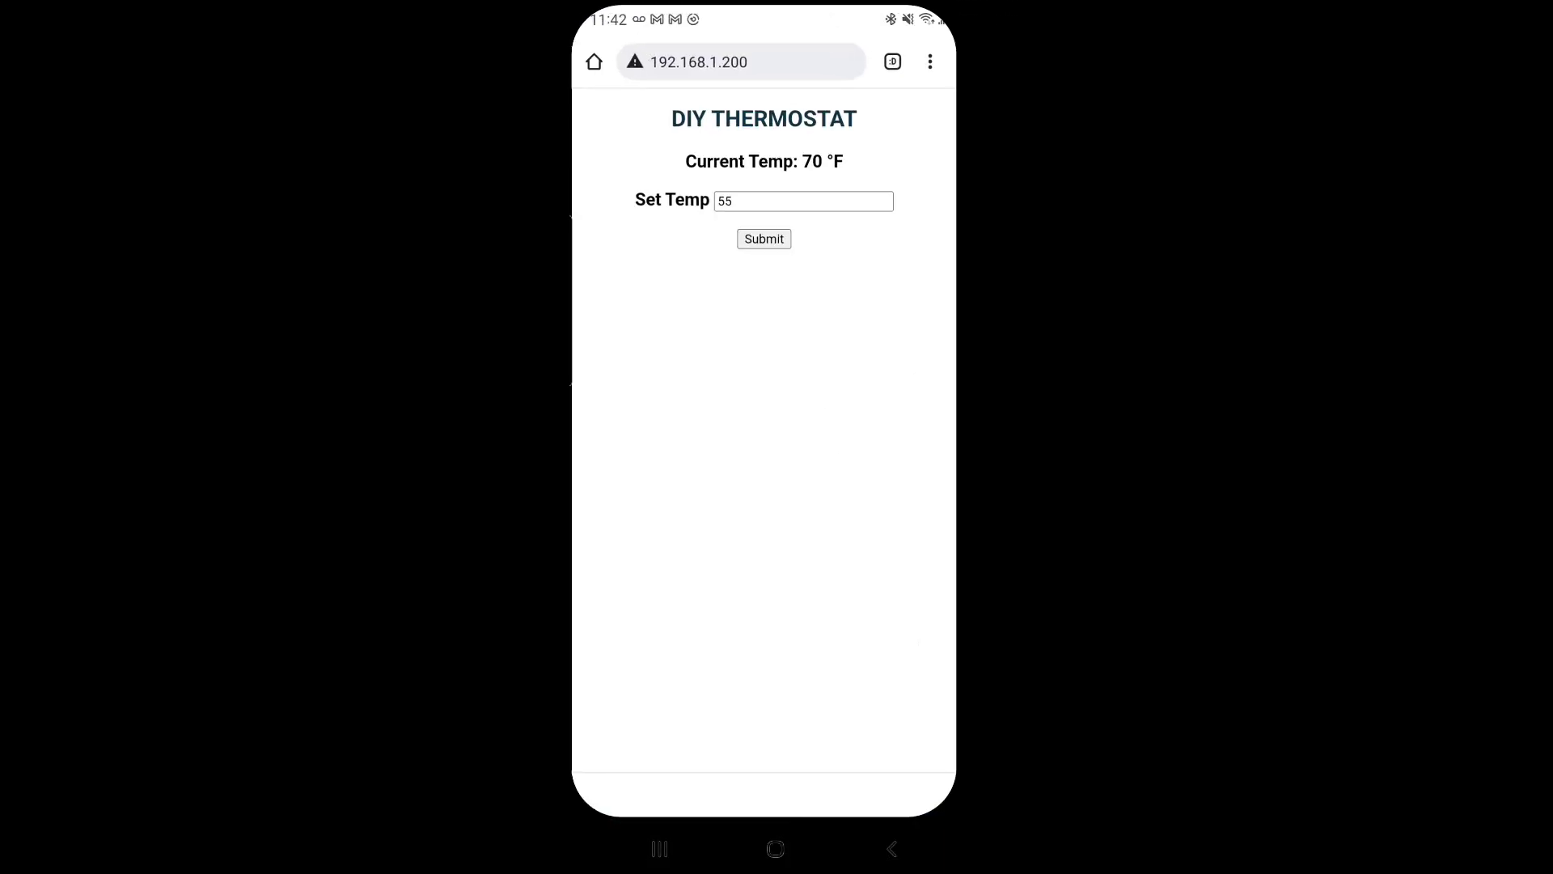